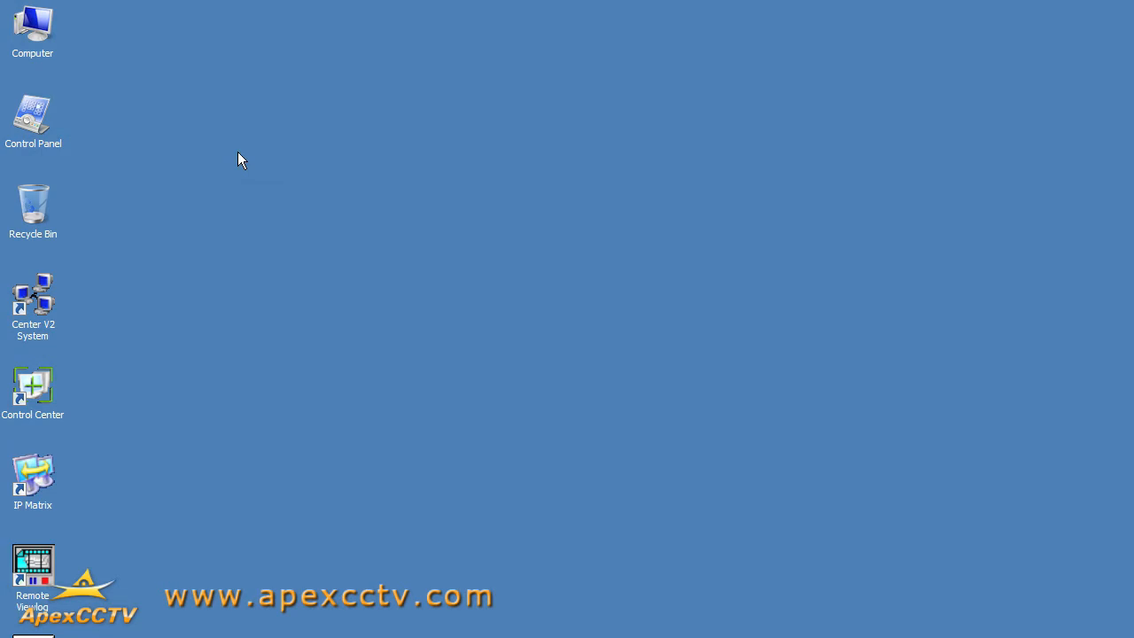
mouse_move(241, 161)
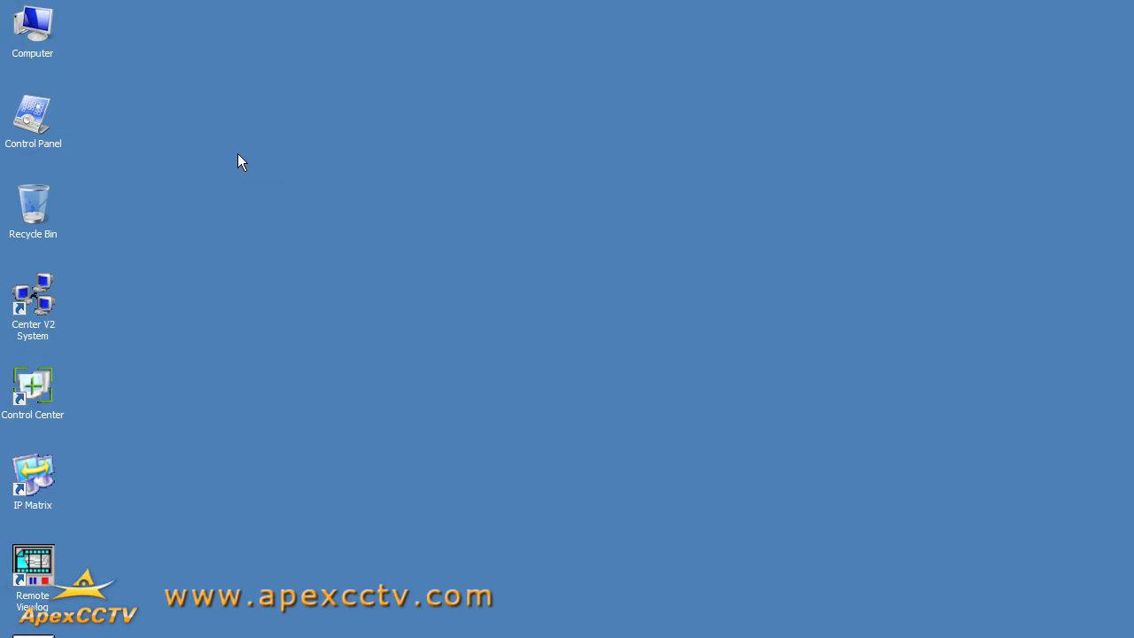
mouse_move(226, 191)
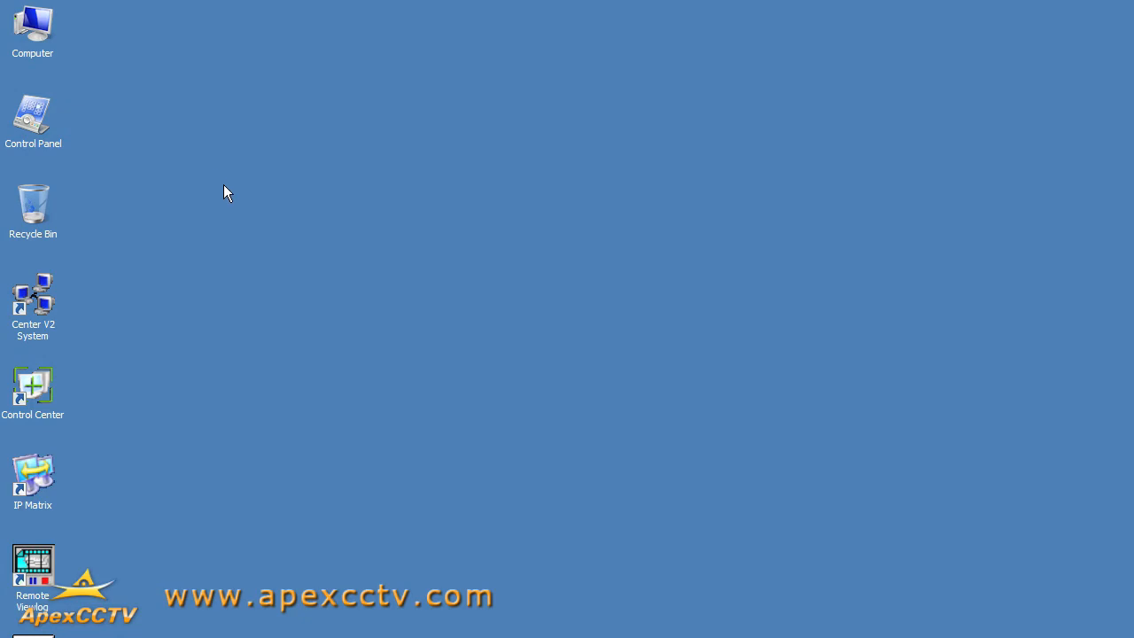
mouse_move(188, 277)
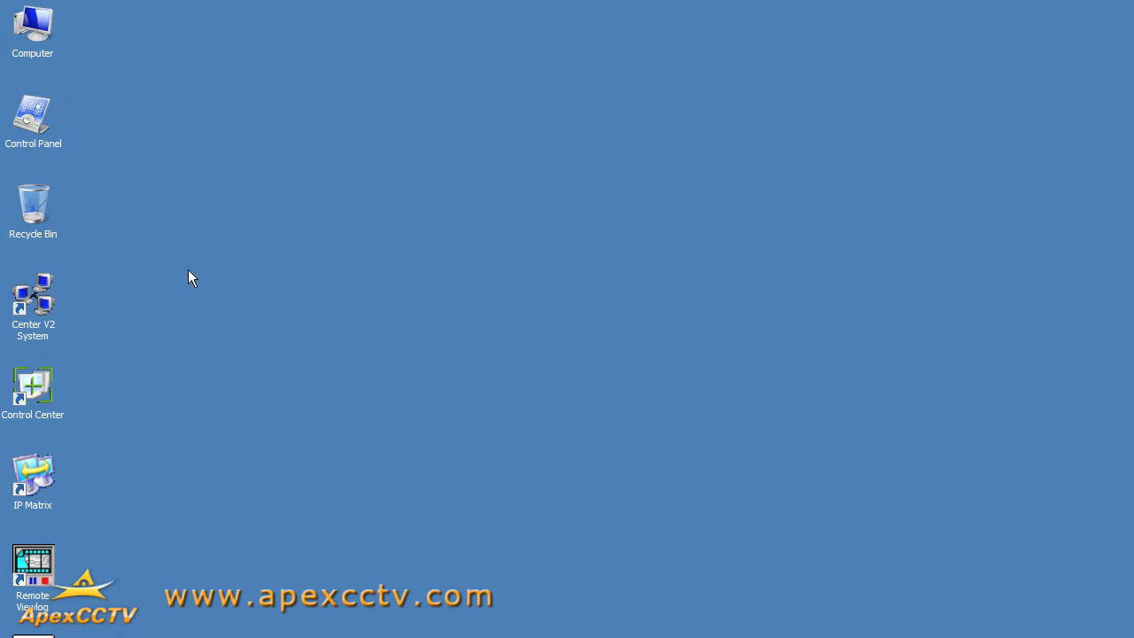
mouse_move(369, 273)
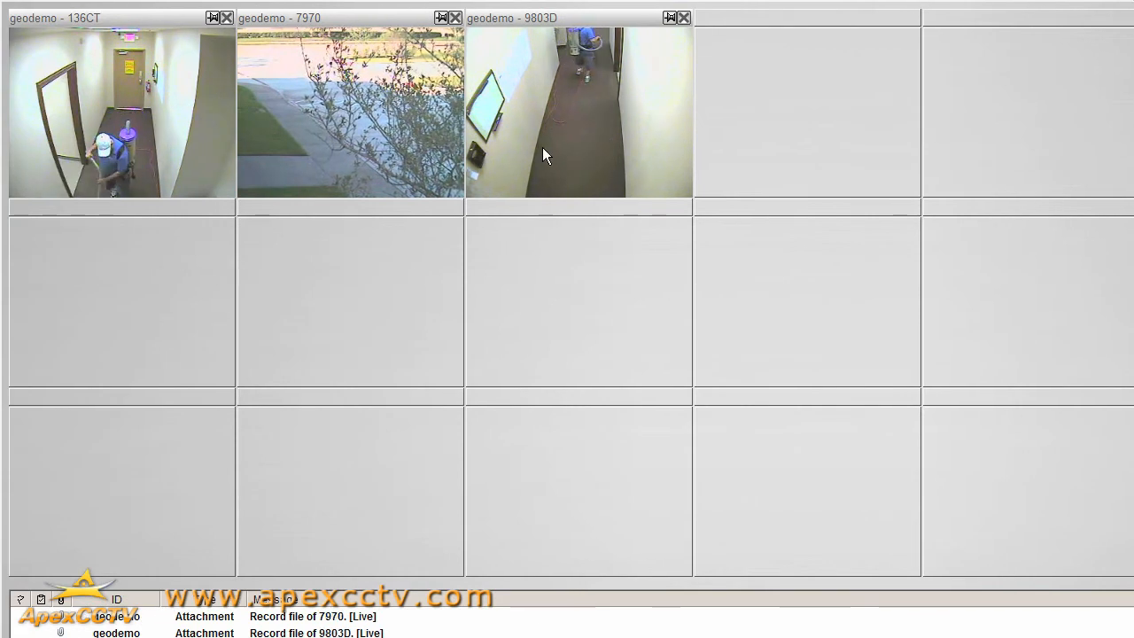
- View the Address Book of demonstration device groups, close it and show the Logout/Minimize/Exit menu
click(1000, 447)
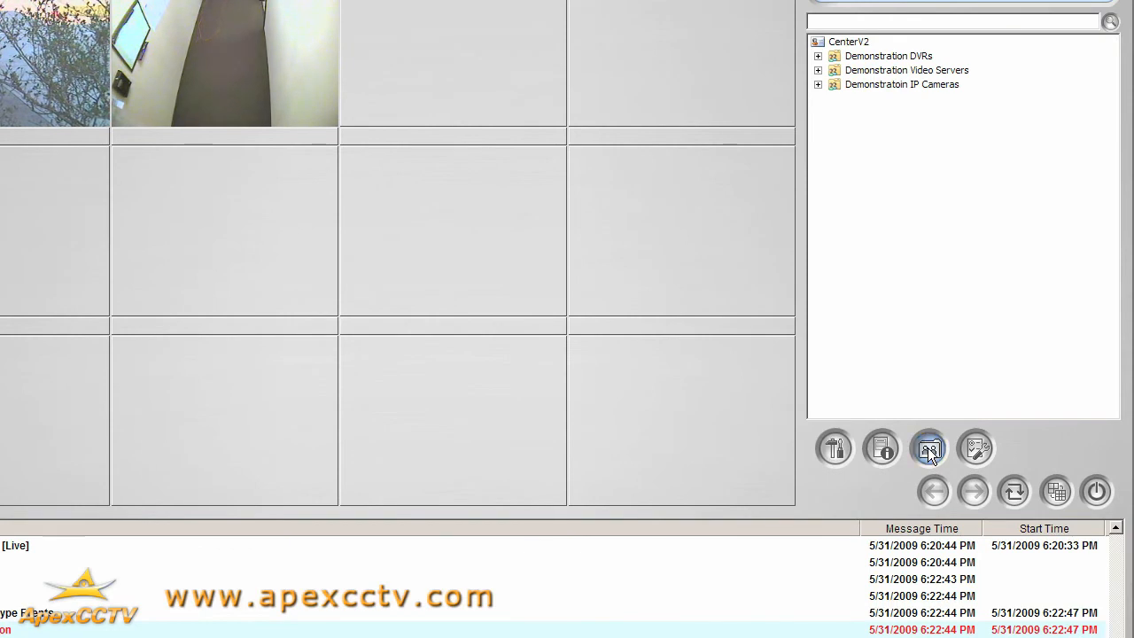
click(929, 446)
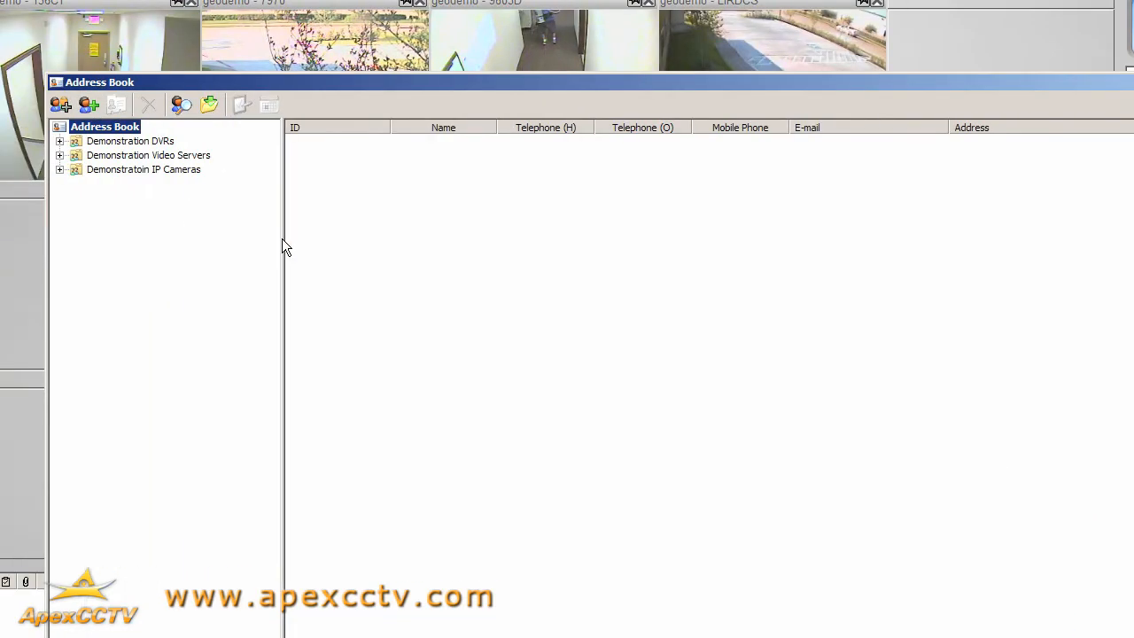
click(61, 156)
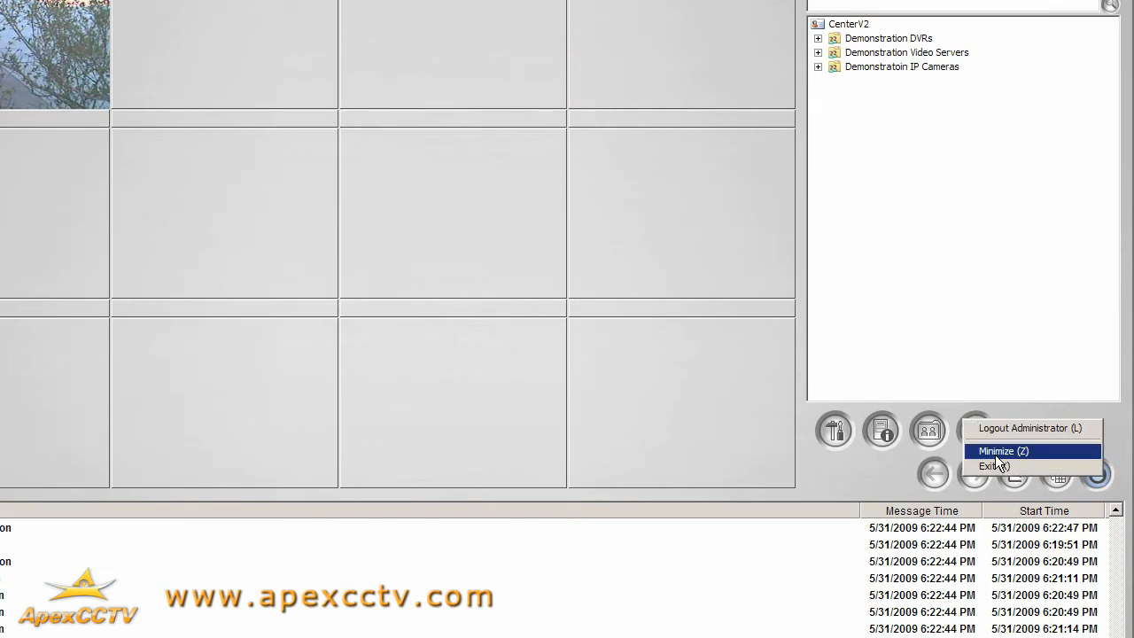
- Minimize Center V2, browse to 192.168.1.65 in Internet Explorer and enter login admin with password
click(1003, 452)
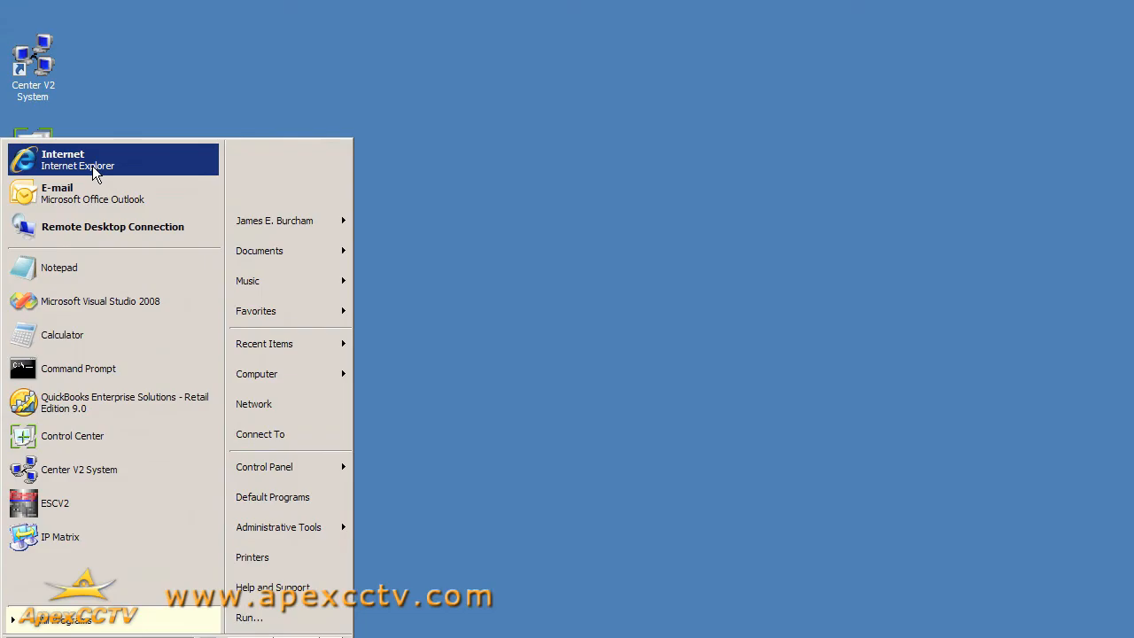
click(79, 160)
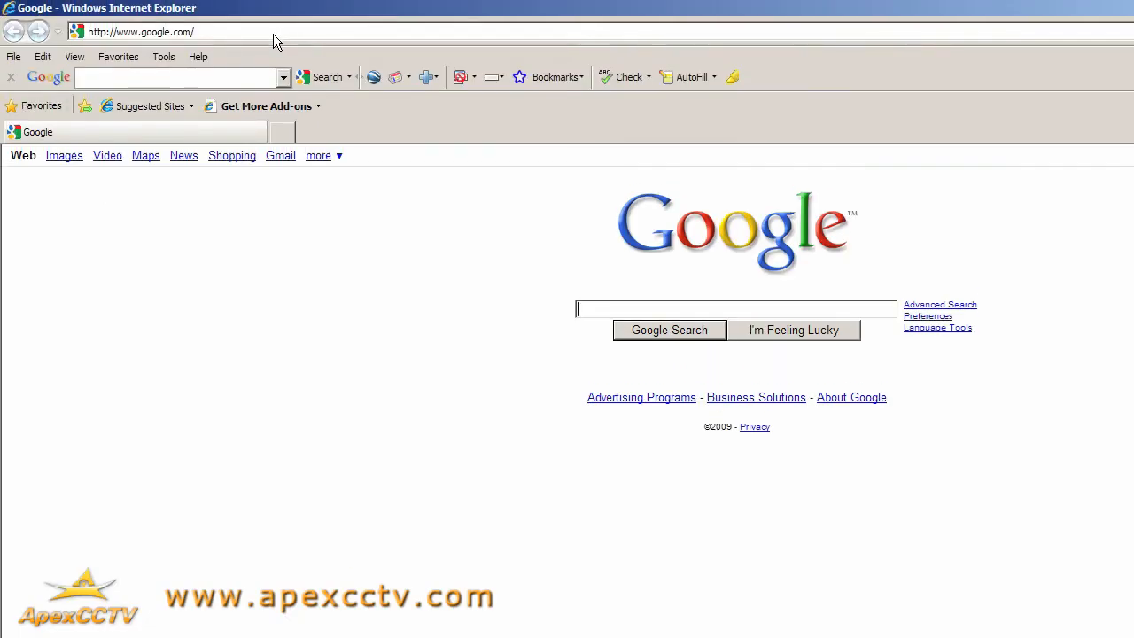
text(192.168.1.)
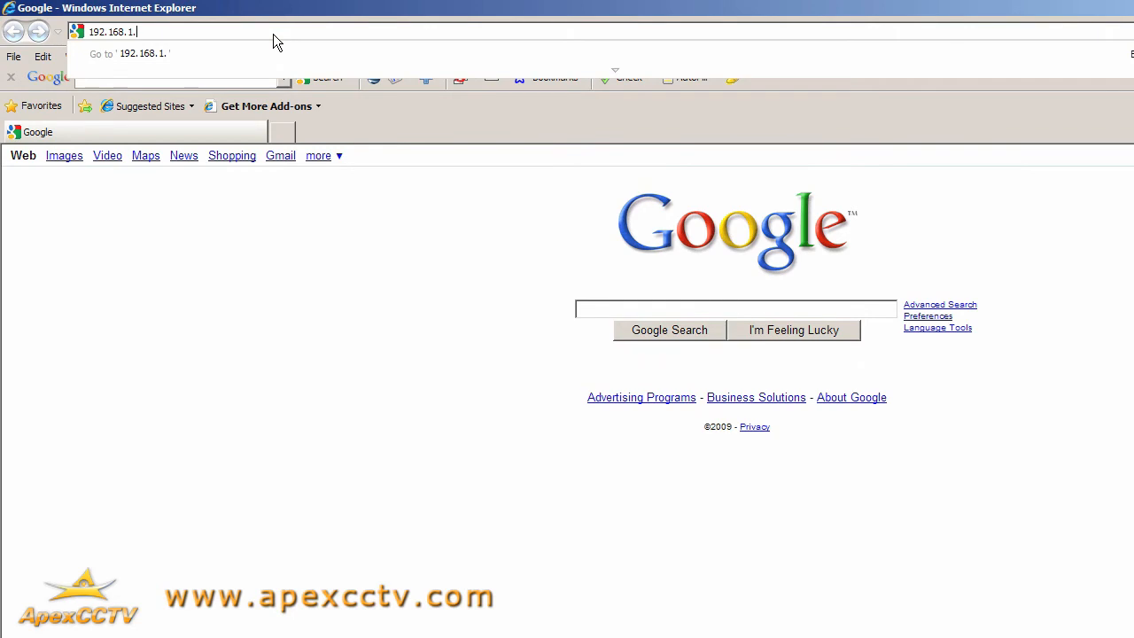
text(65/ssi.cgi/Login.htm)
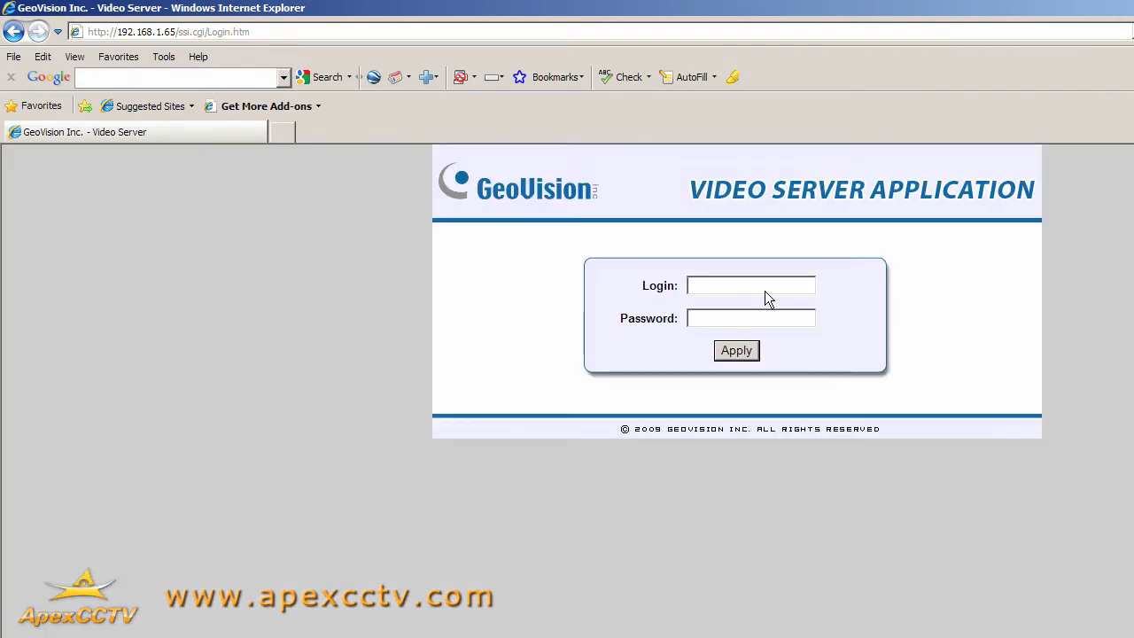
text(admin)
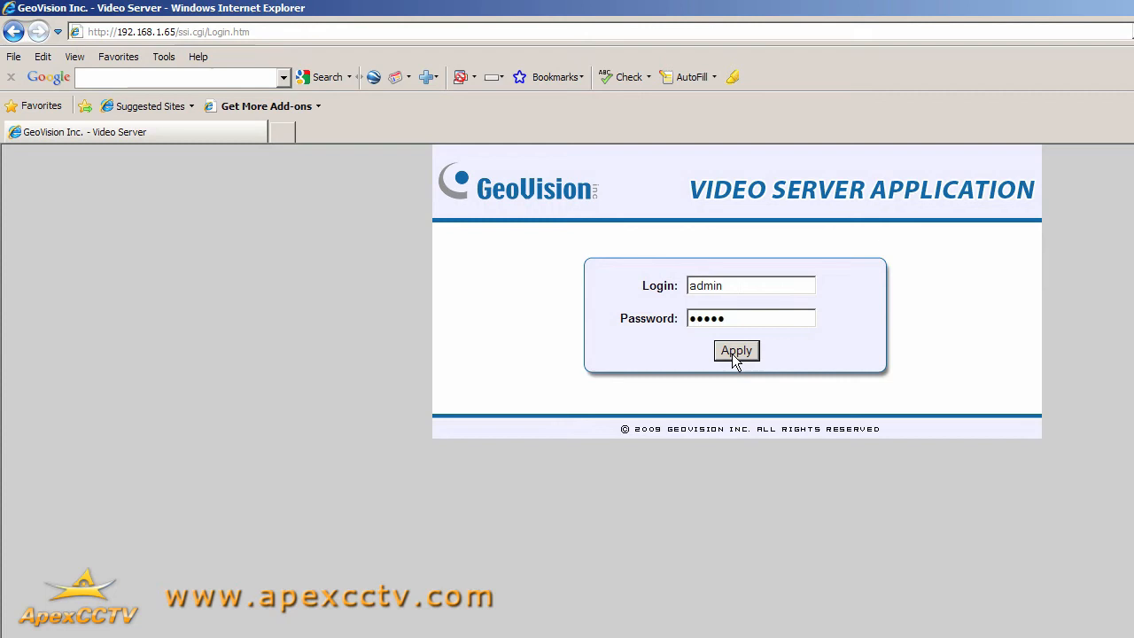
- Log in, reach the Center V2 settings under Events and Alerts and enable Activate Link (port 5551)
click(736, 351)
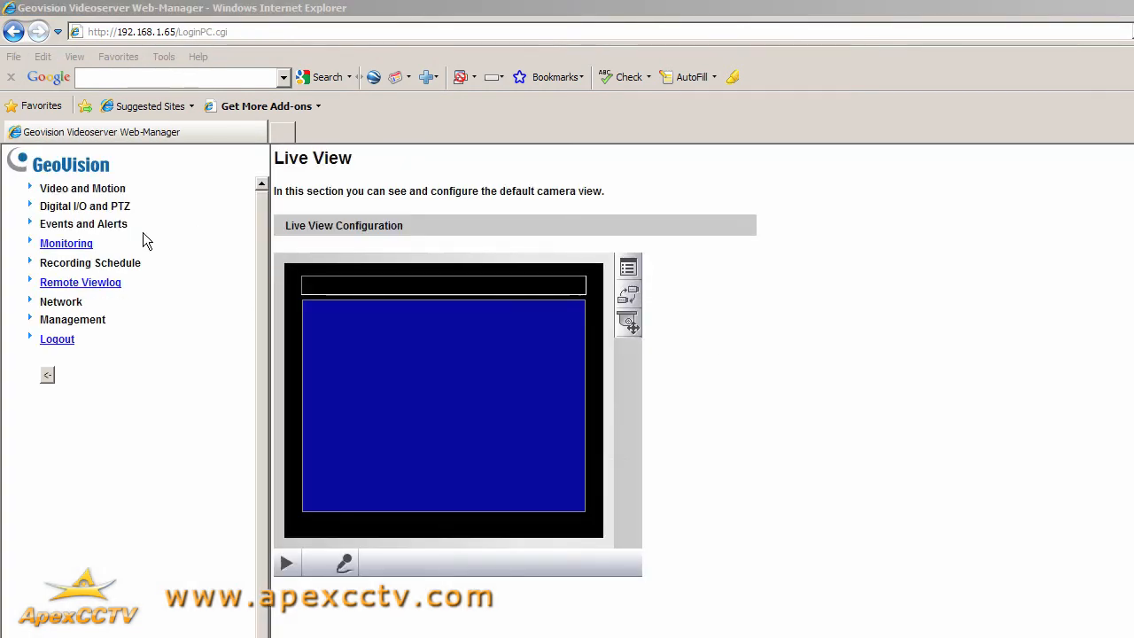
click(285, 564)
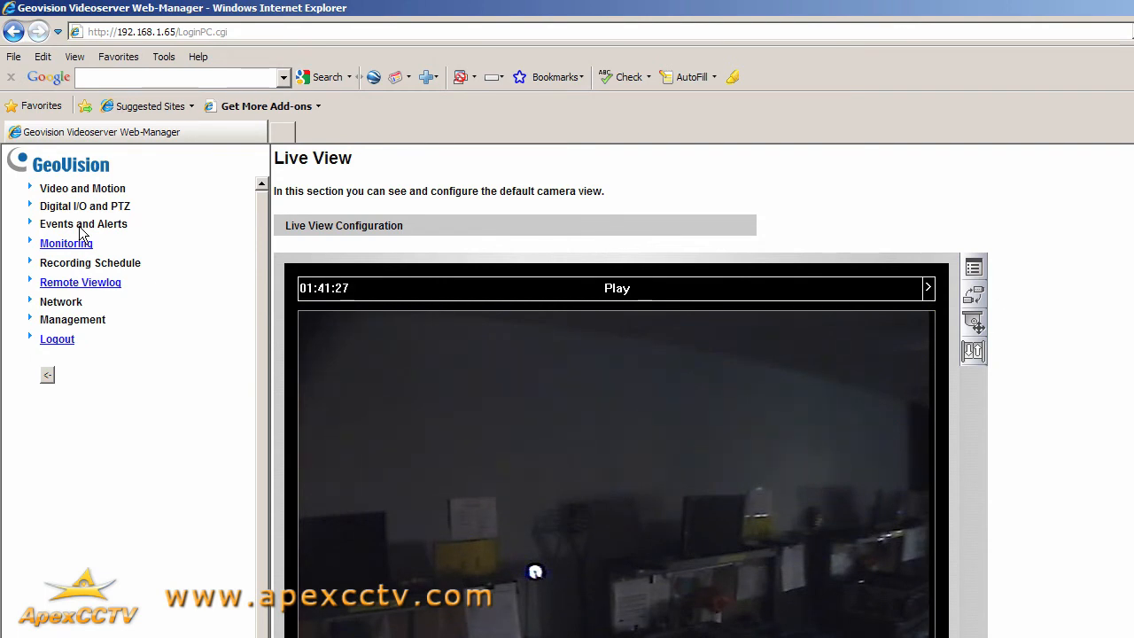
click(83, 224)
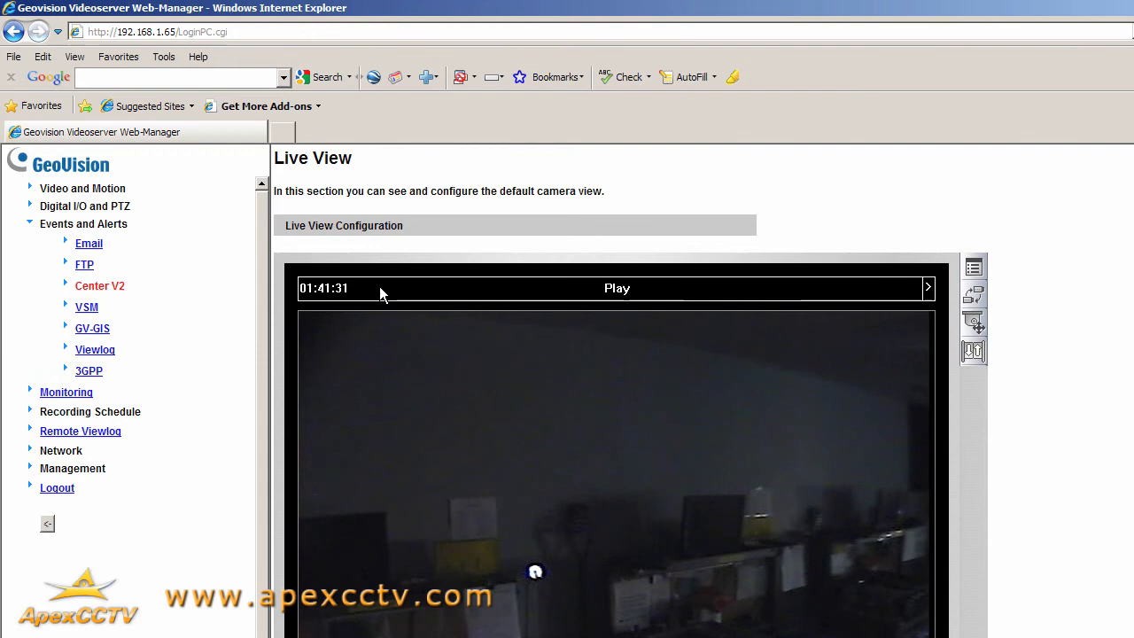
click(100, 286)
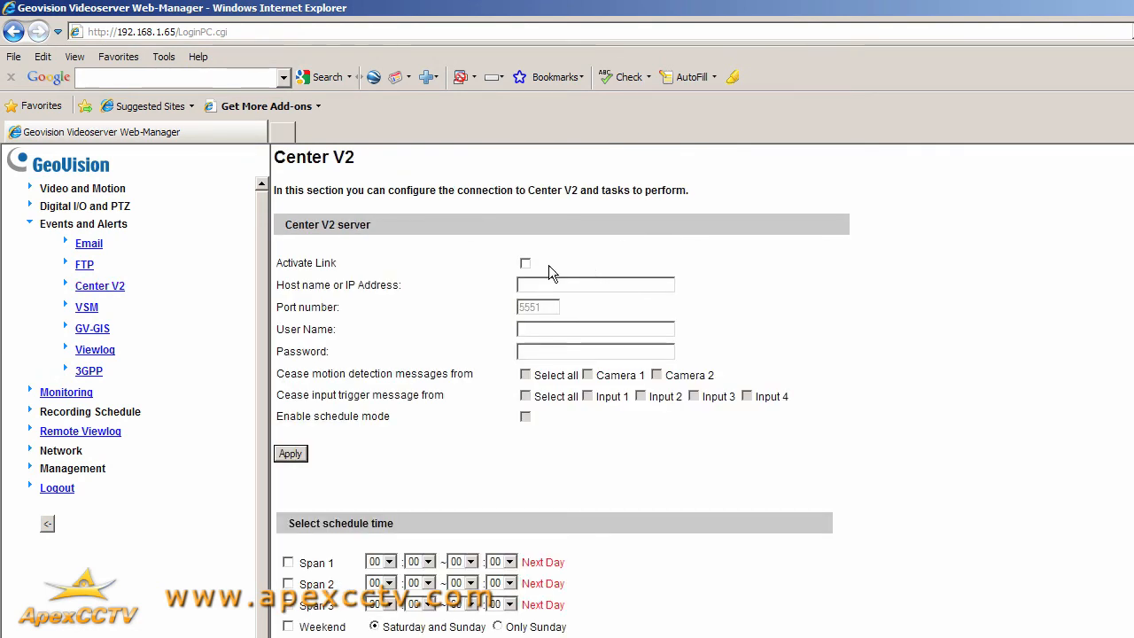
click(525, 262)
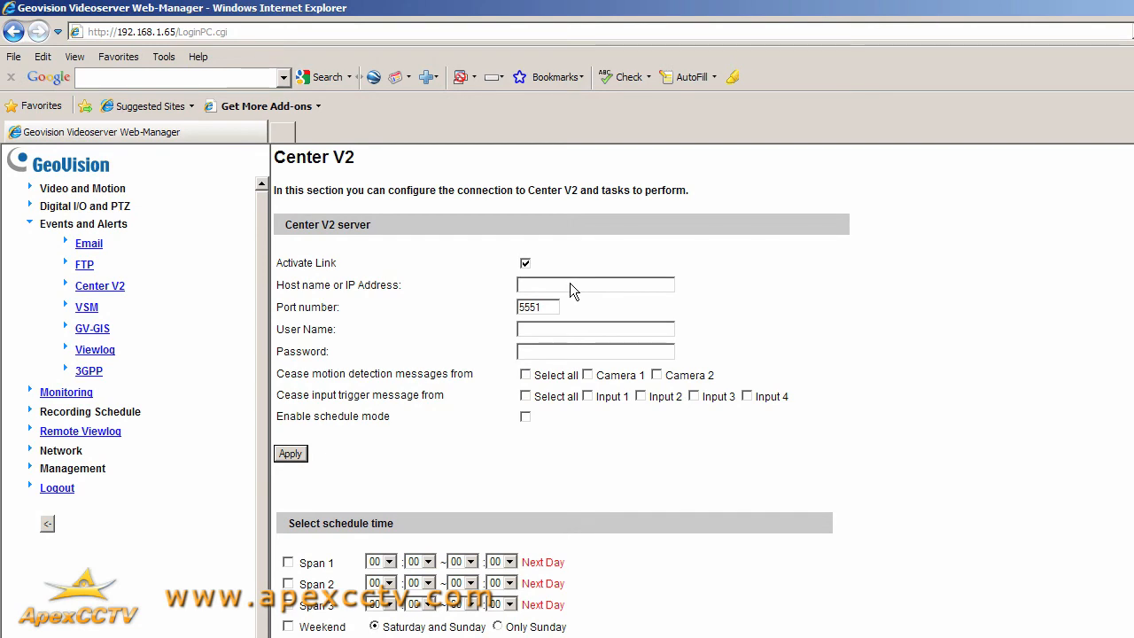
- Enter host 192.168.1.55, user name videoserver and the password for the Center V2 link
text(192.168.1.)
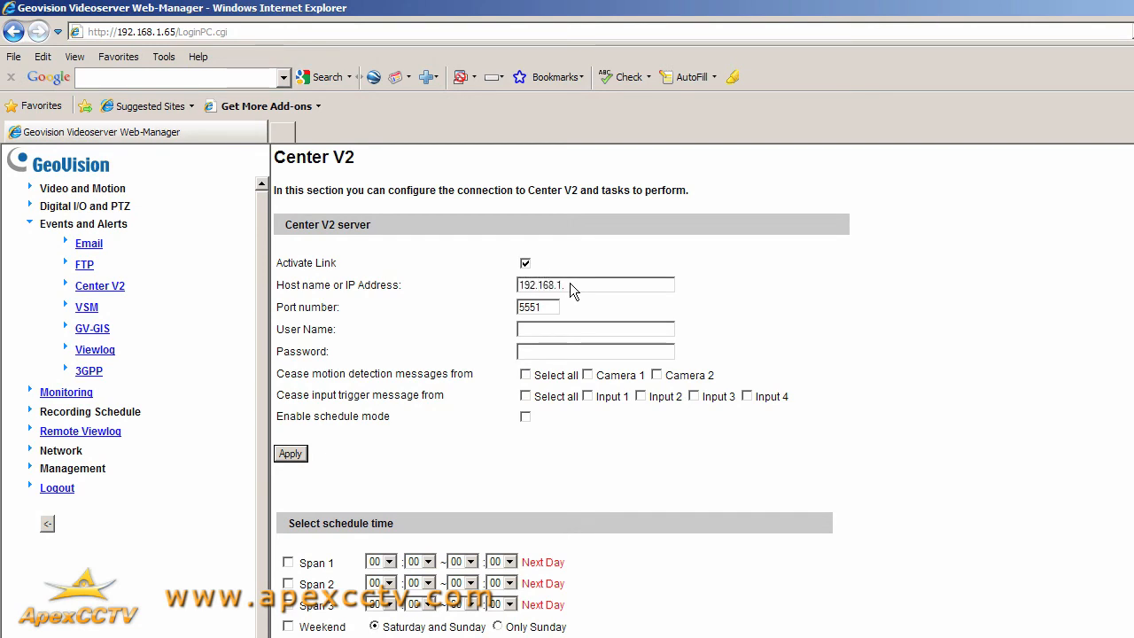
triple_click(595, 283)
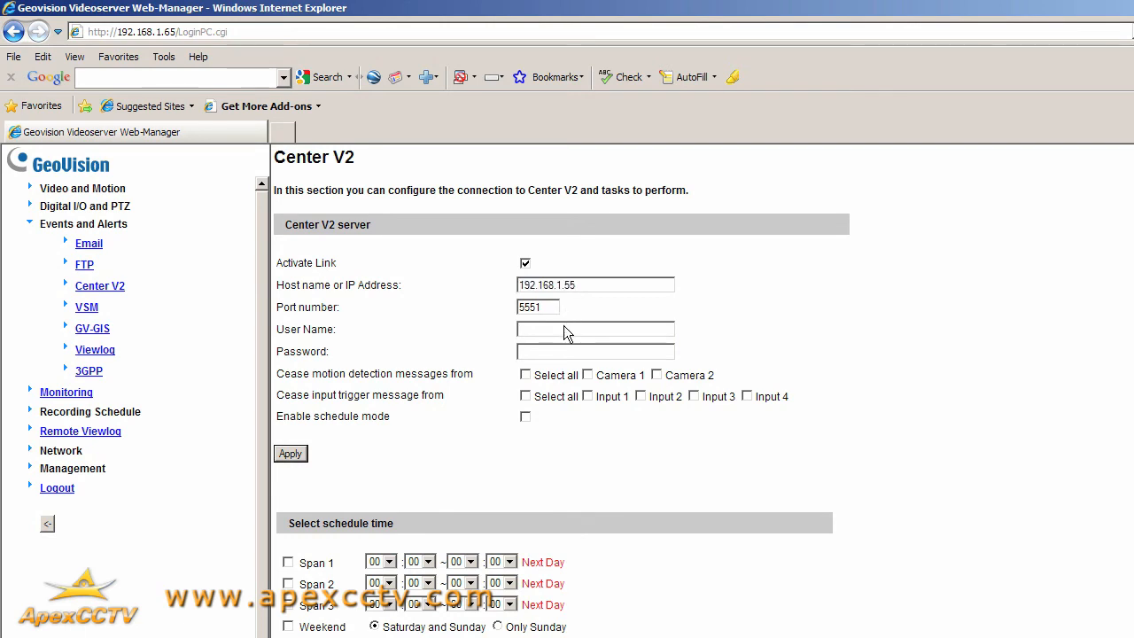
text(videoserver)
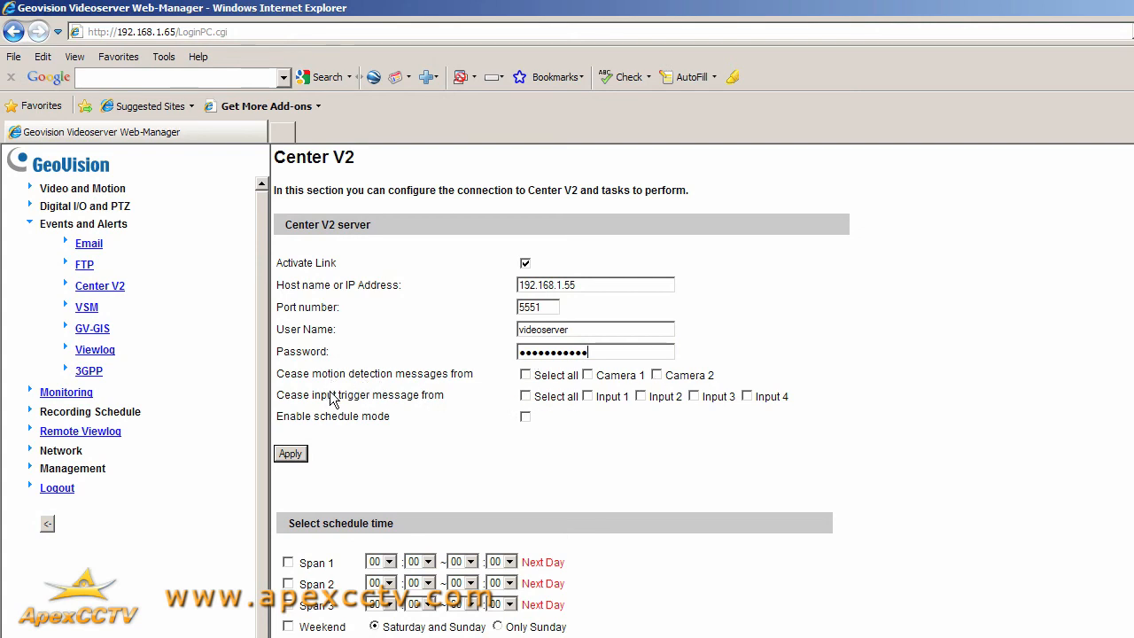
mouse_move(546, 422)
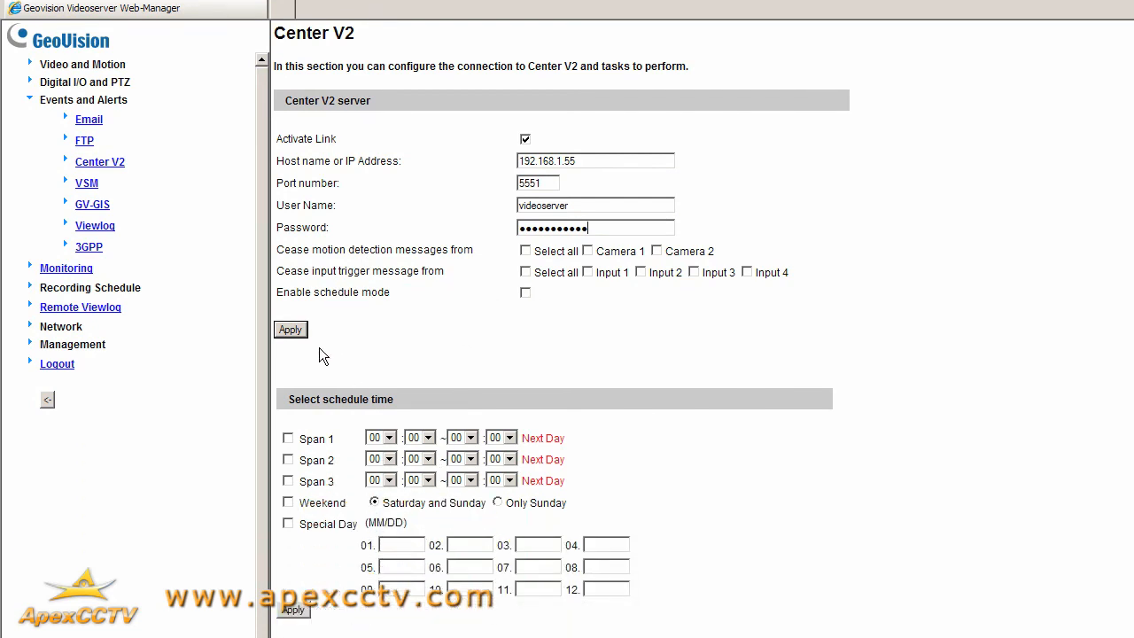
mouse_move(305, 358)
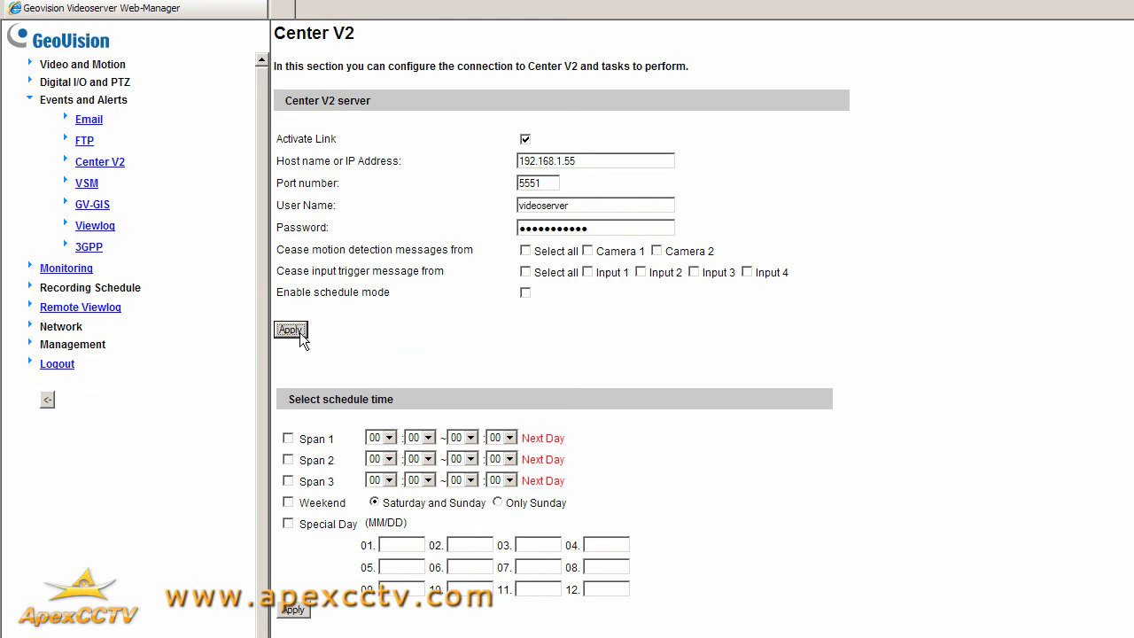
- Apply the Center V2 settings, confirm Connection Status reads Connected and return to Center V2
click(291, 329)
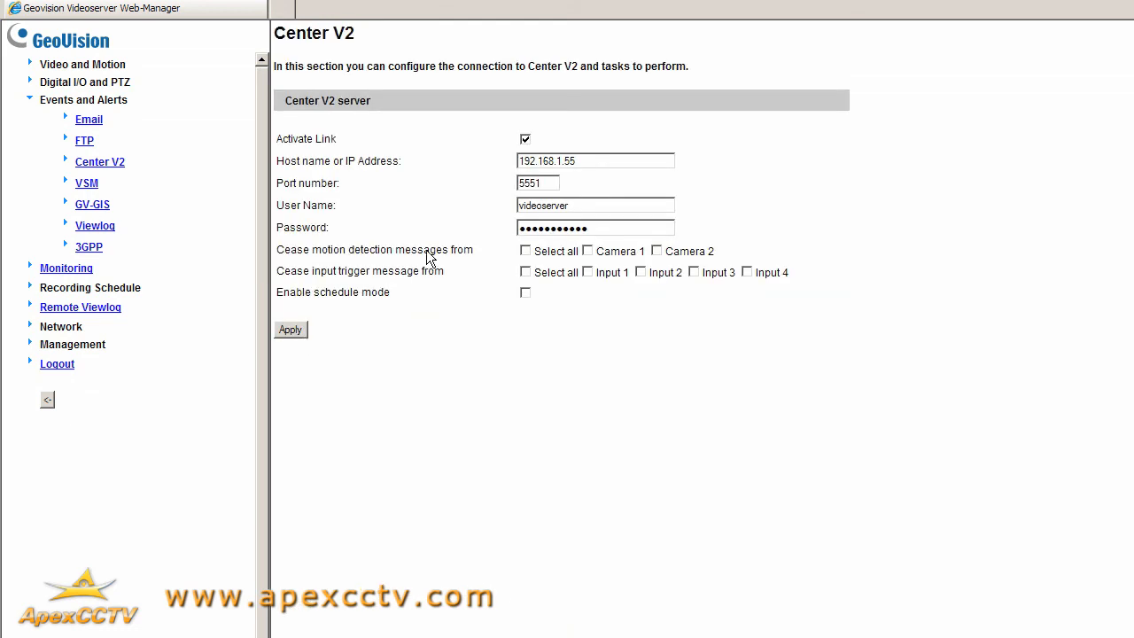
scroll(down, 3)
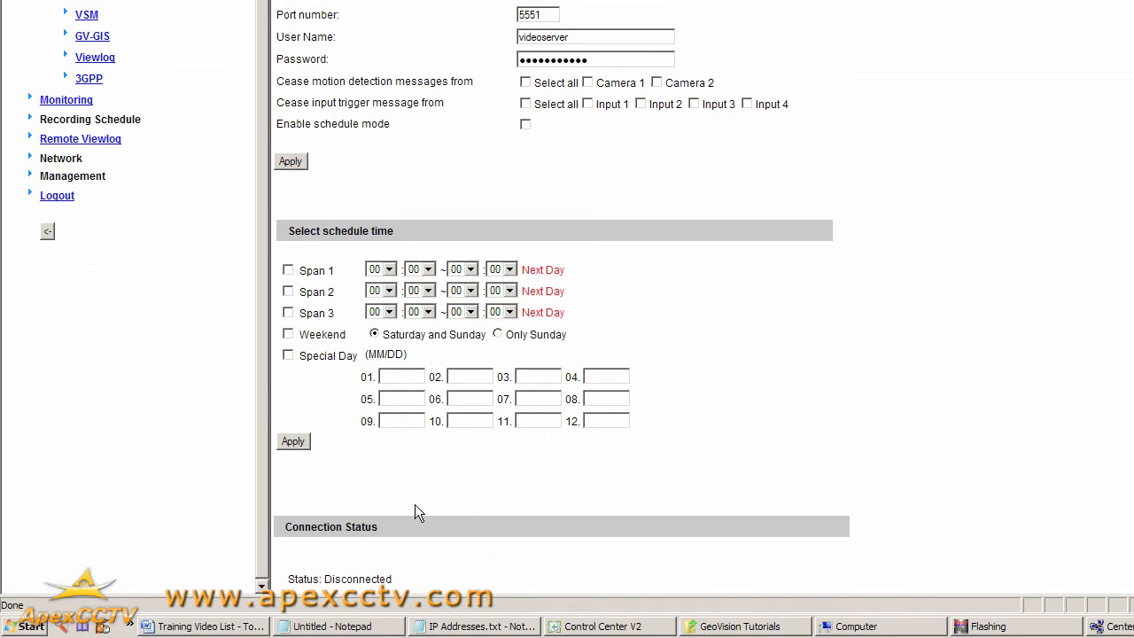
mouse_move(416, 530)
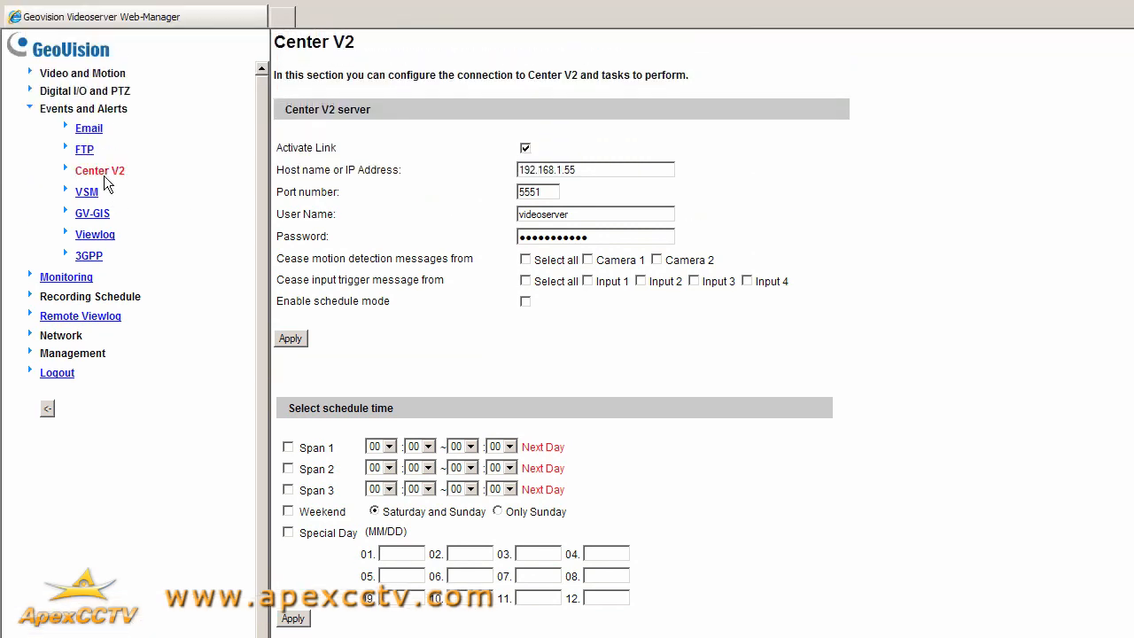
scroll(down, 3)
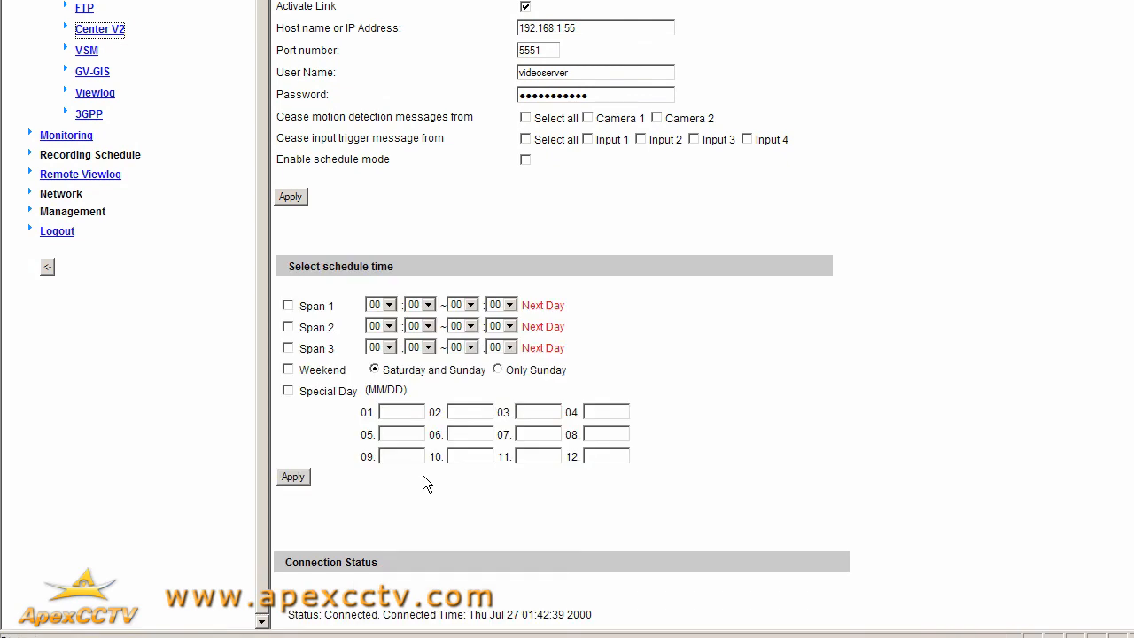
scroll(down, 3)
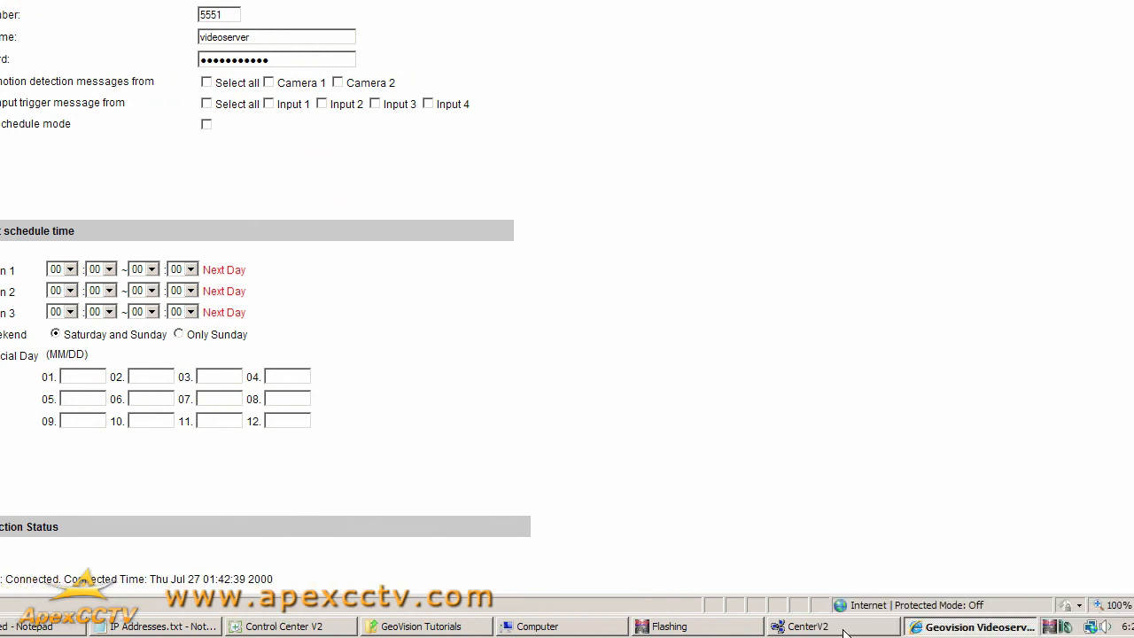
click(805, 627)
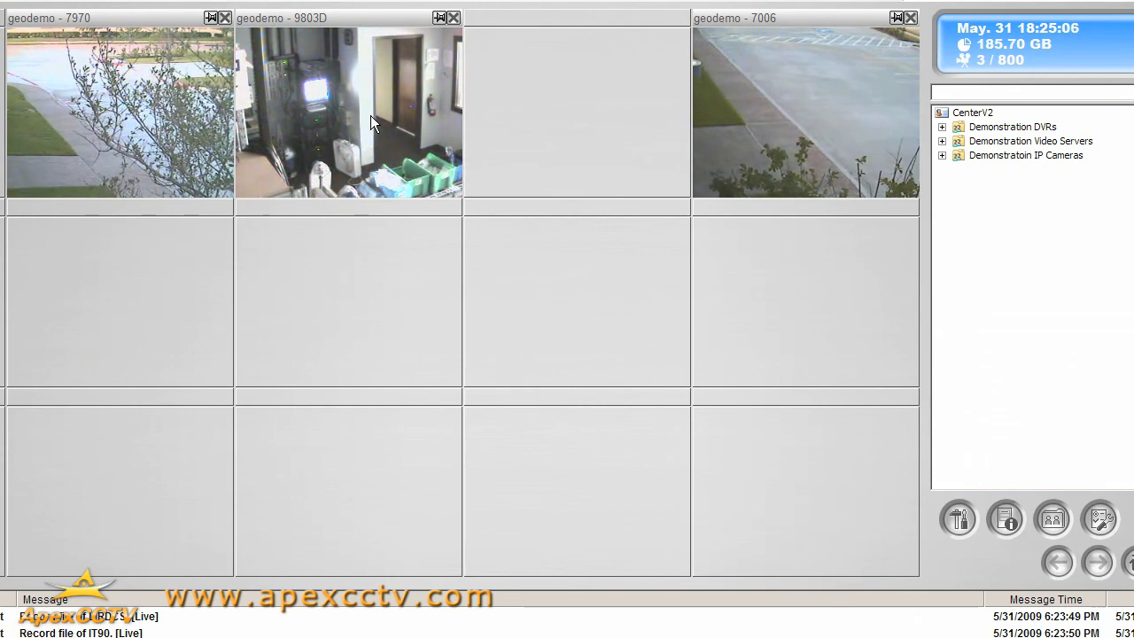
mouse_move(794, 138)
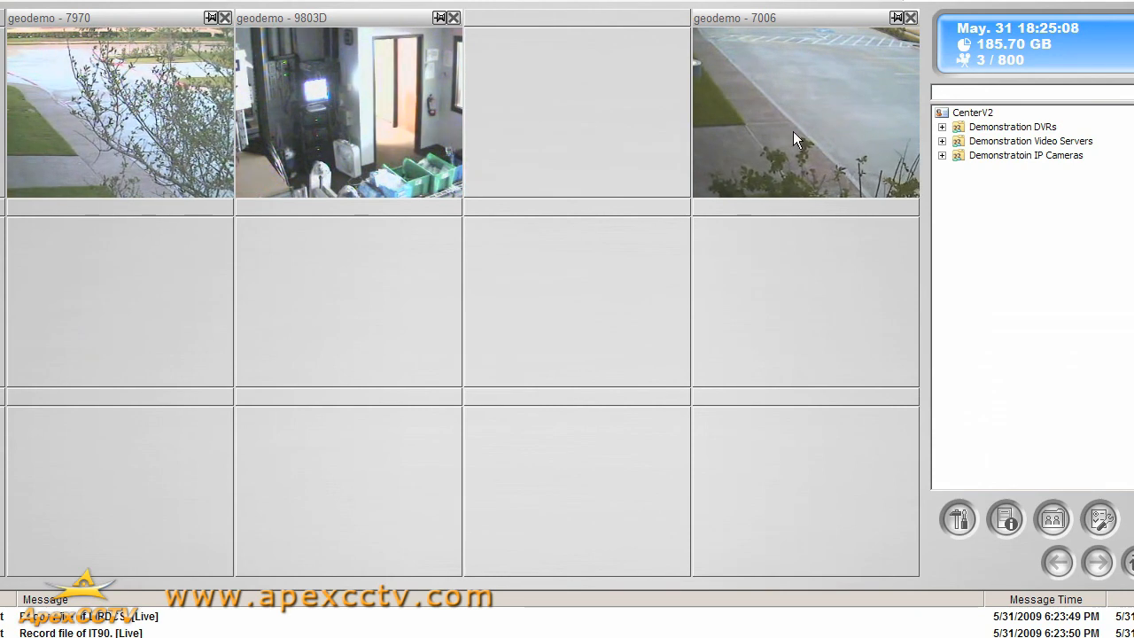